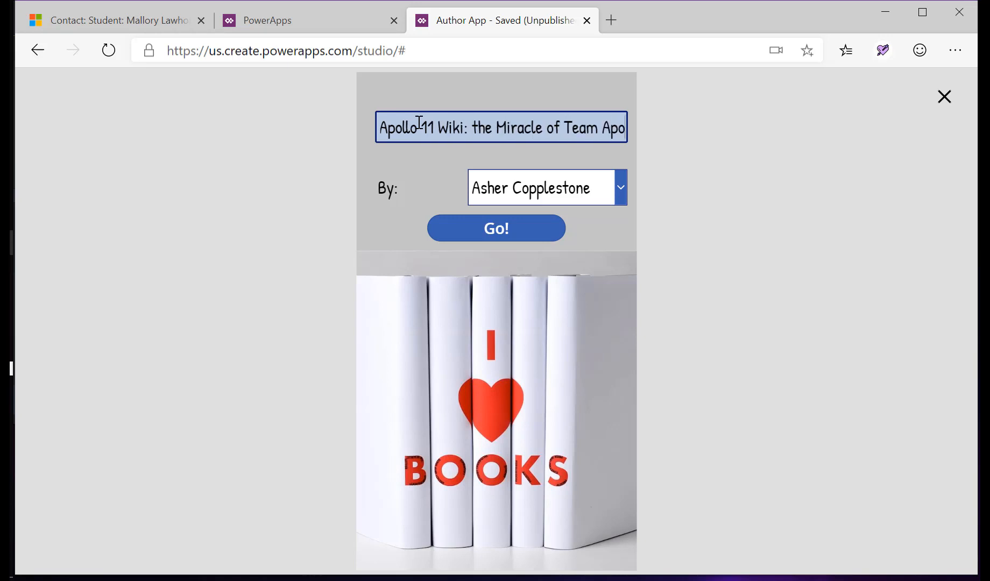
# - Assign the student as the Apollo 11 Wiki book's author from the By dropdown
pyautogui.click(619, 187)
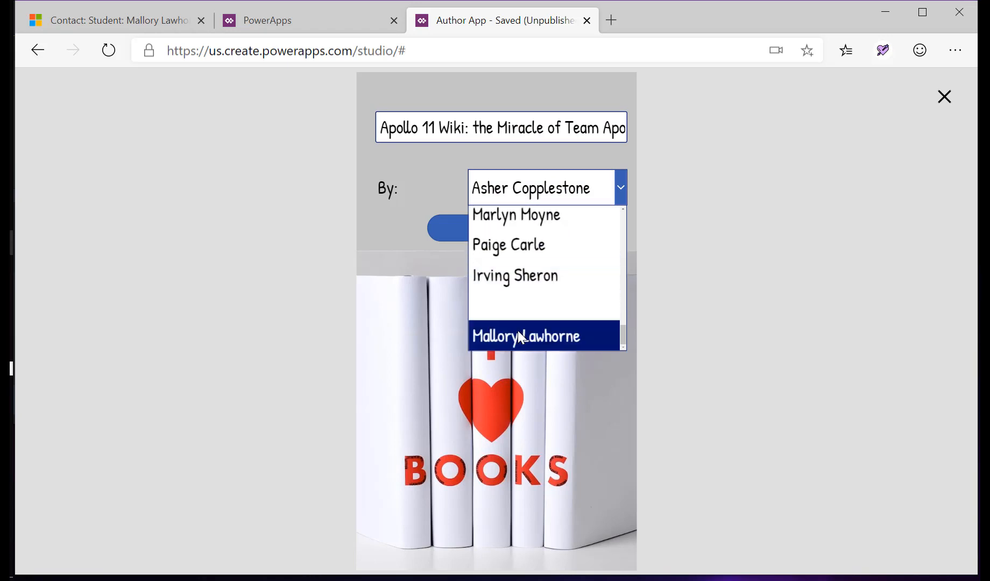
pyautogui.click(526, 335)
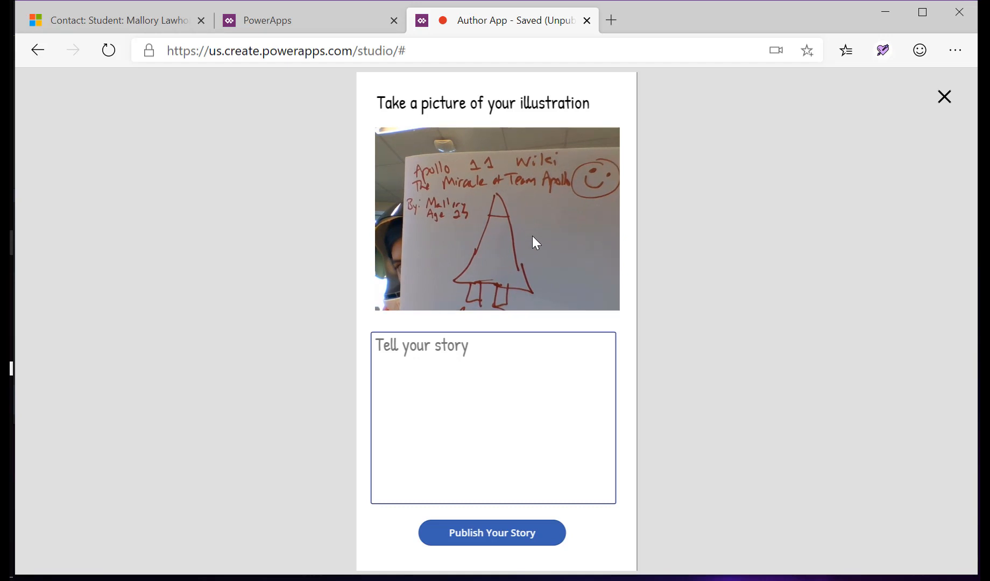
# - Enter the story 'Apollo 11 was a great moon landing, America best 5ever.' and publish it
pyautogui.write('Apollo 11')
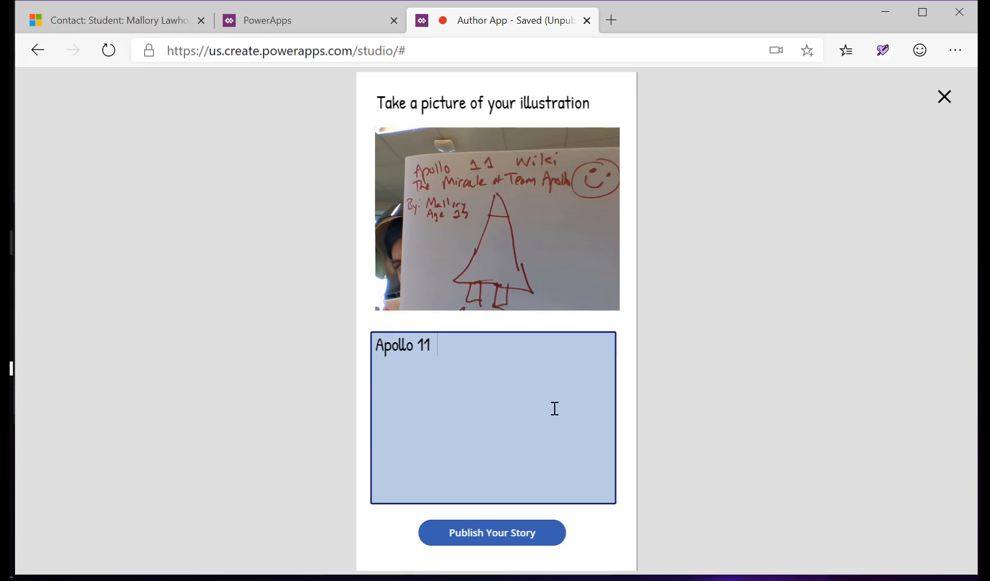
pyautogui.write('was a great moon landing, America')
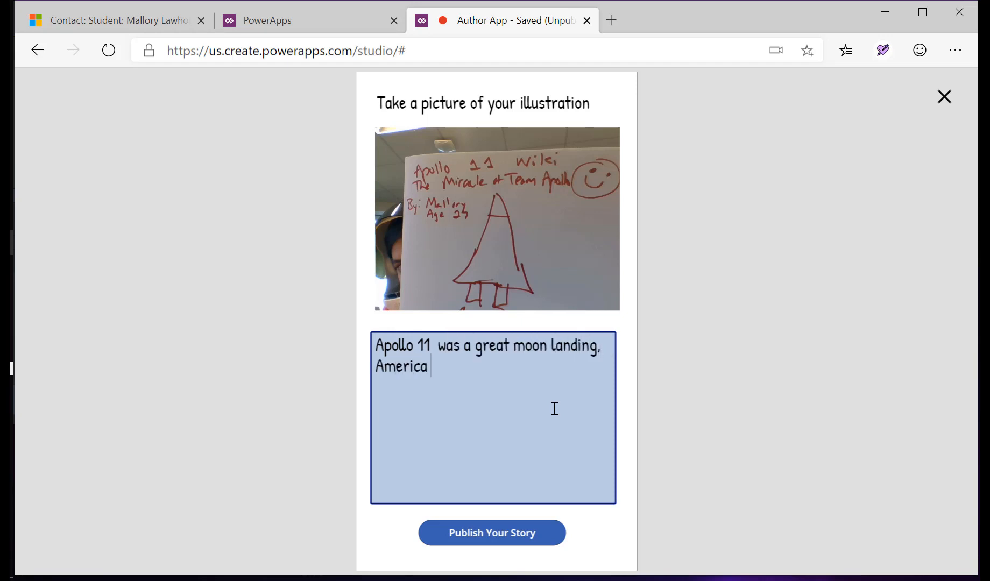
pyautogui.write('best 5ever.')
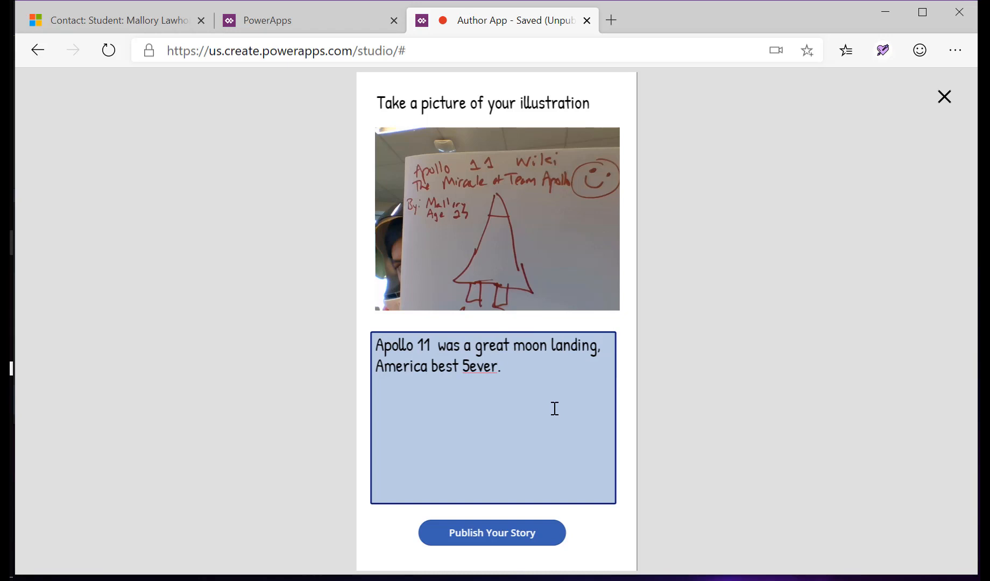
pyautogui.click(490, 533)
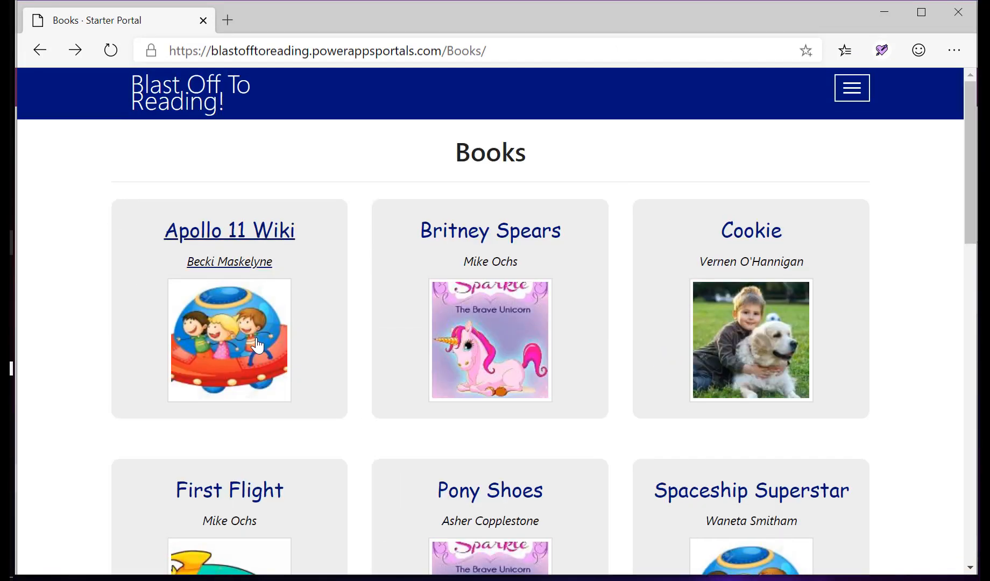
# - Read Apollo 11 Wiki aloud briefly and show its Grammar parts-of-speech options
pyautogui.click(230, 230)
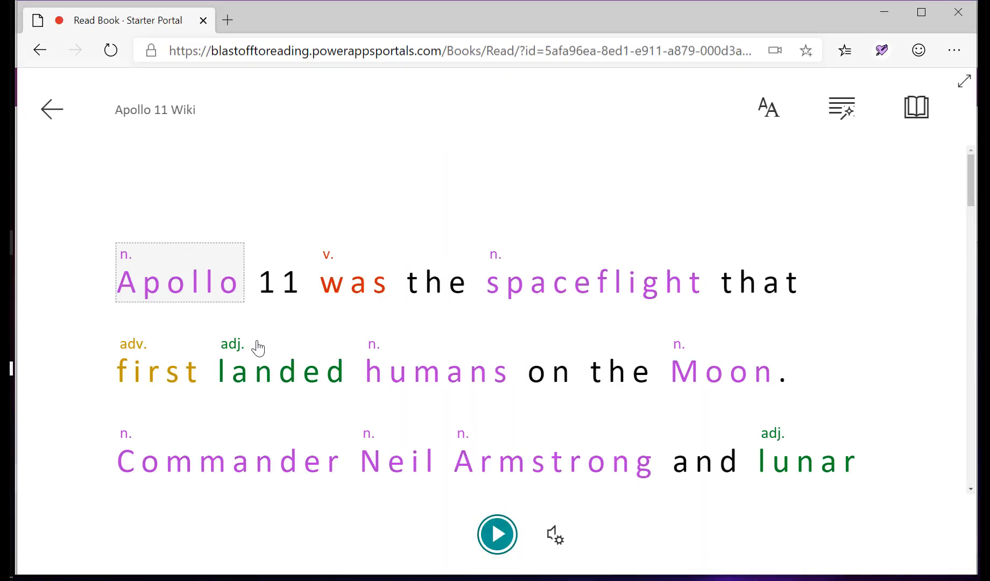
pyautogui.click(497, 533)
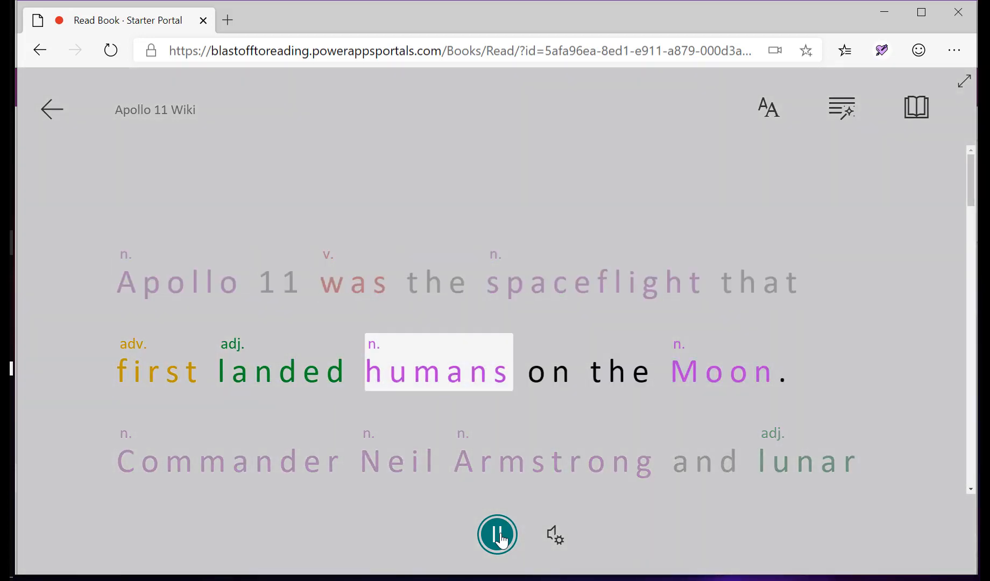
pyautogui.click(497, 534)
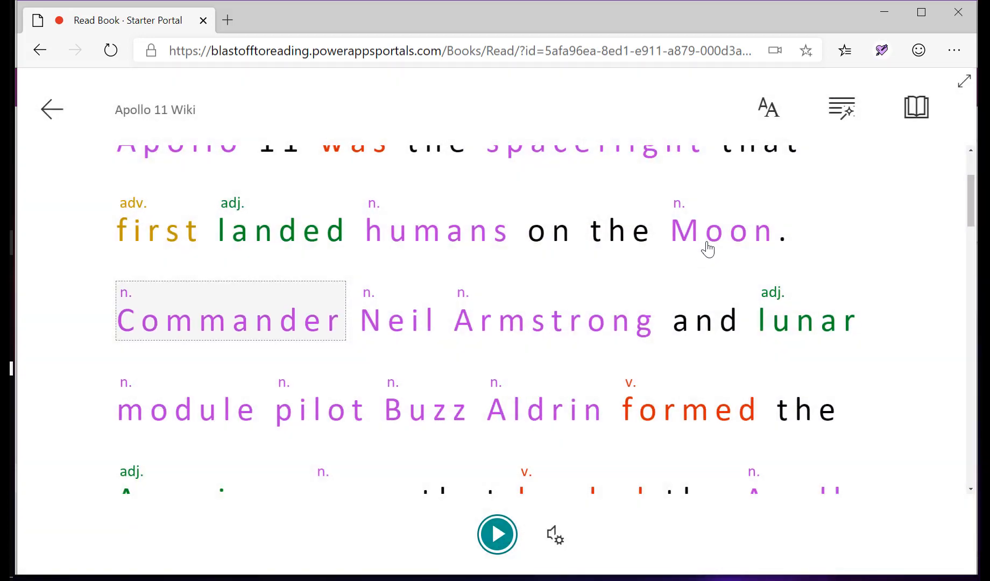
pyautogui.click(842, 107)
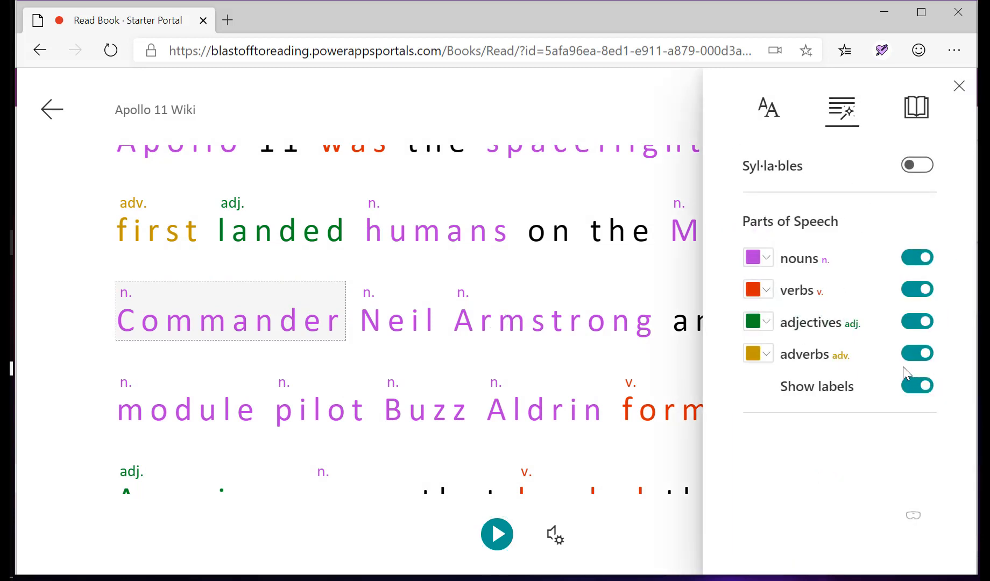
# - In Reading Preferences, view the Picture Dictionary image for the word Moon
pyautogui.click(914, 108)
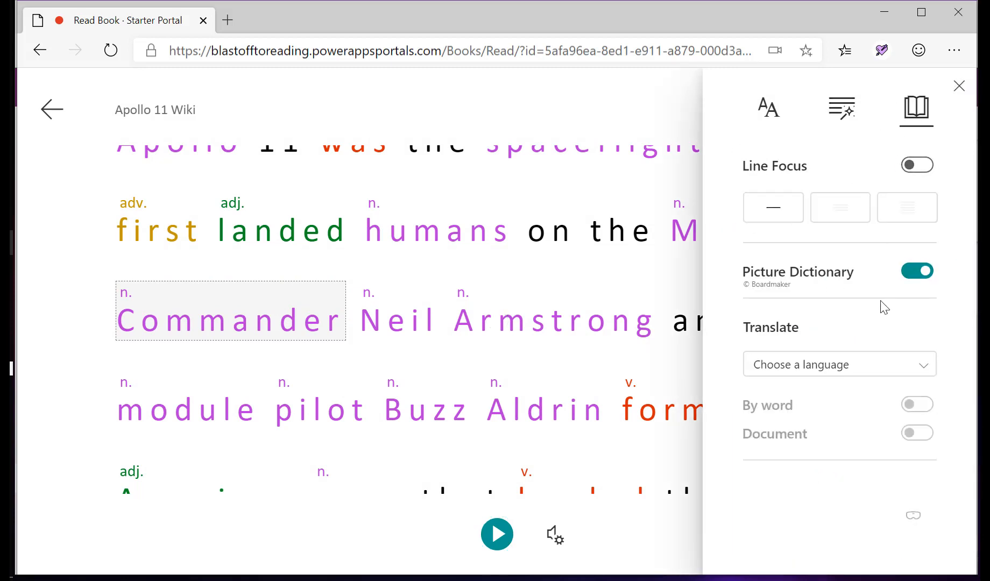
pyautogui.click(723, 229)
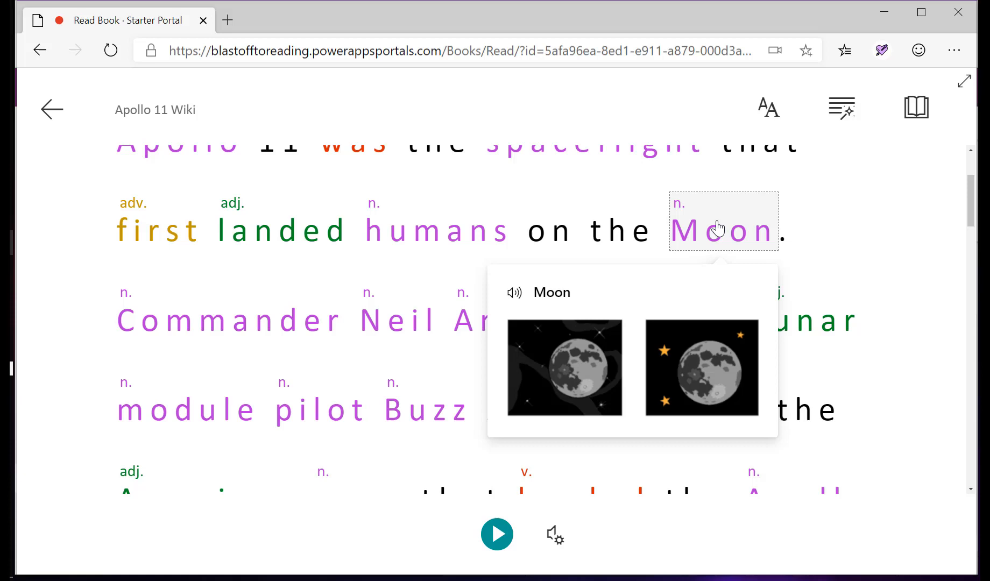
pyautogui.click(498, 533)
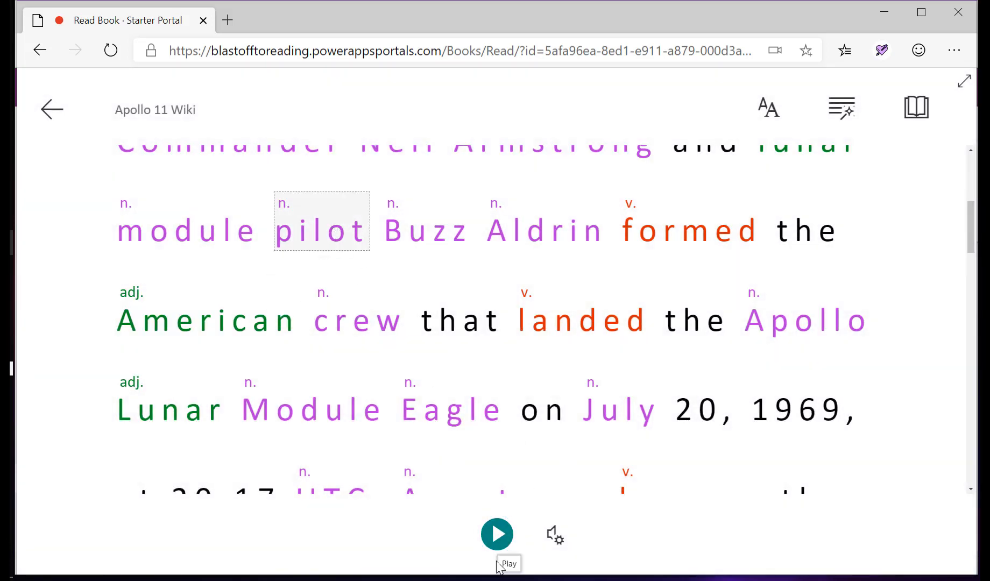
pyautogui.moveTo(514, 560)
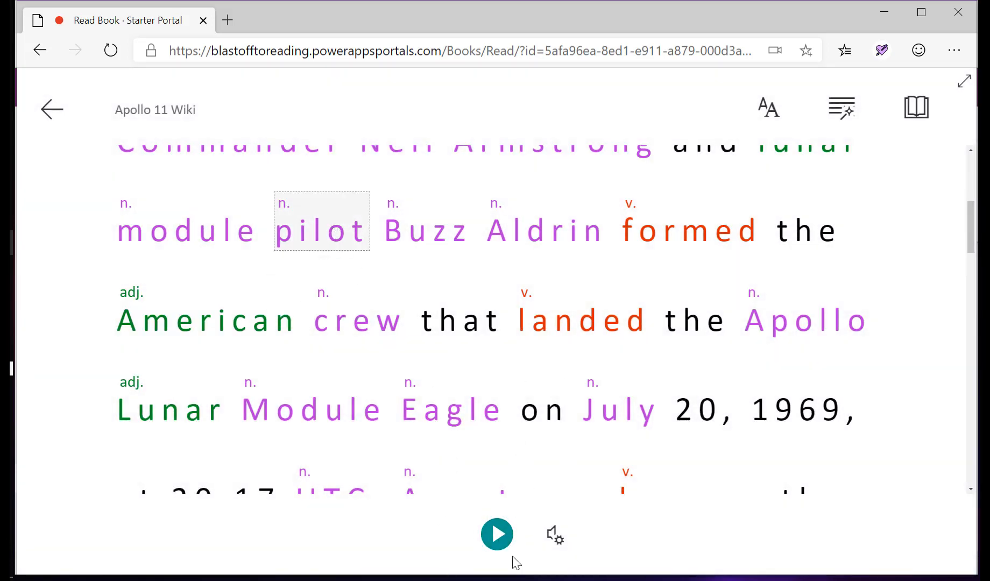
# - Continue the read-aloud and view the Picture Dictionary image for the word person
pyautogui.click(497, 535)
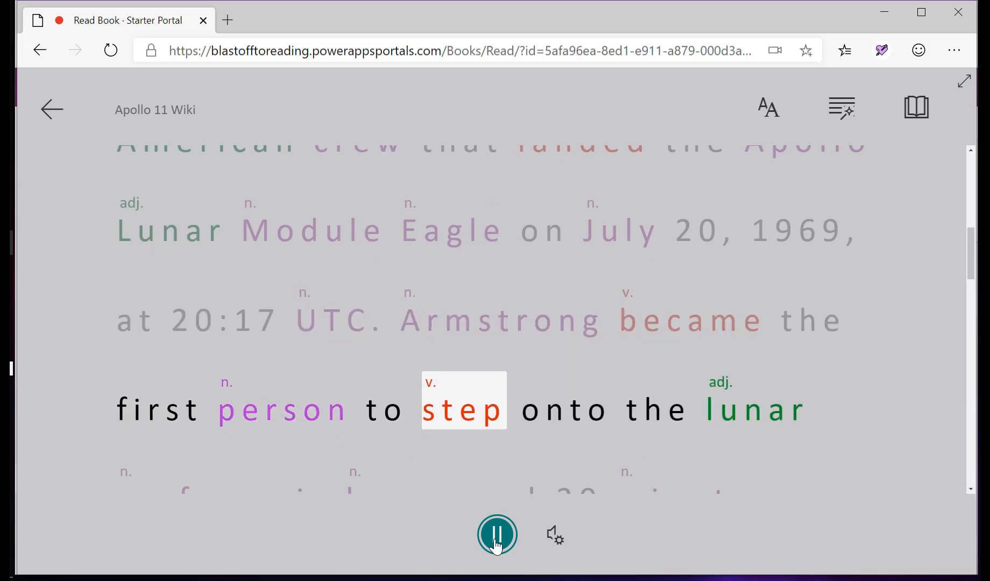
pyautogui.click(281, 408)
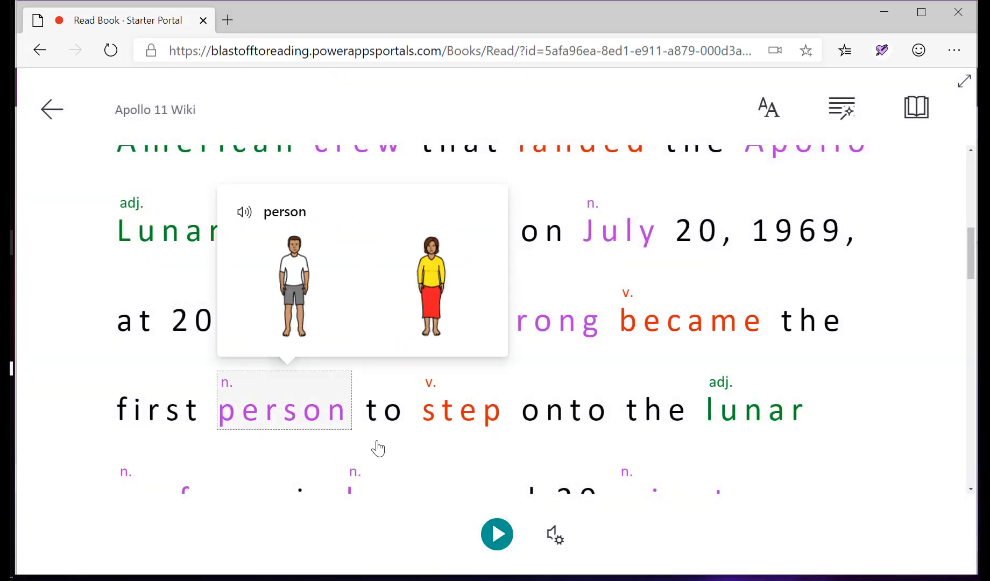
pyautogui.click(497, 533)
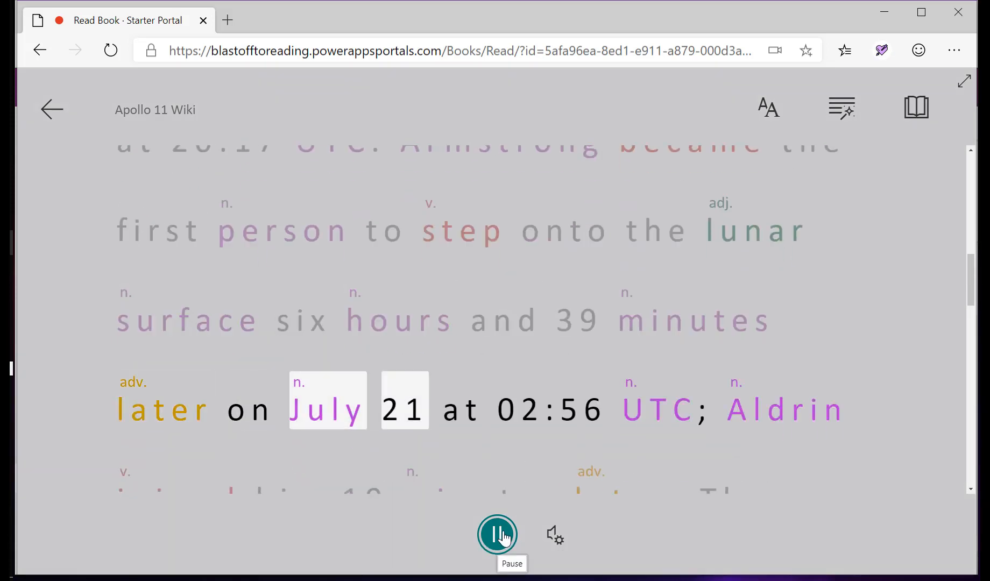
pyautogui.click(498, 534)
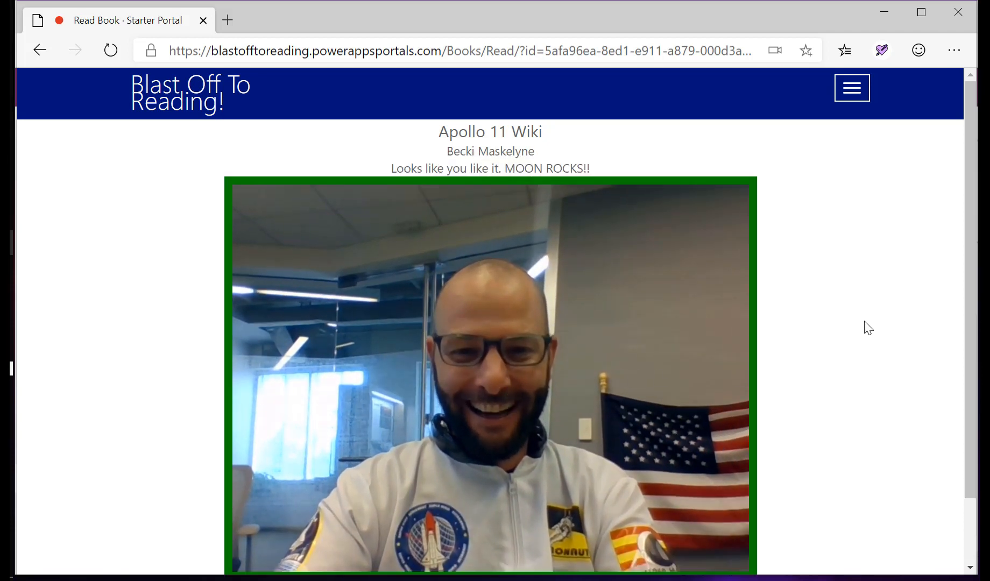
pyautogui.moveTo(621, 315)
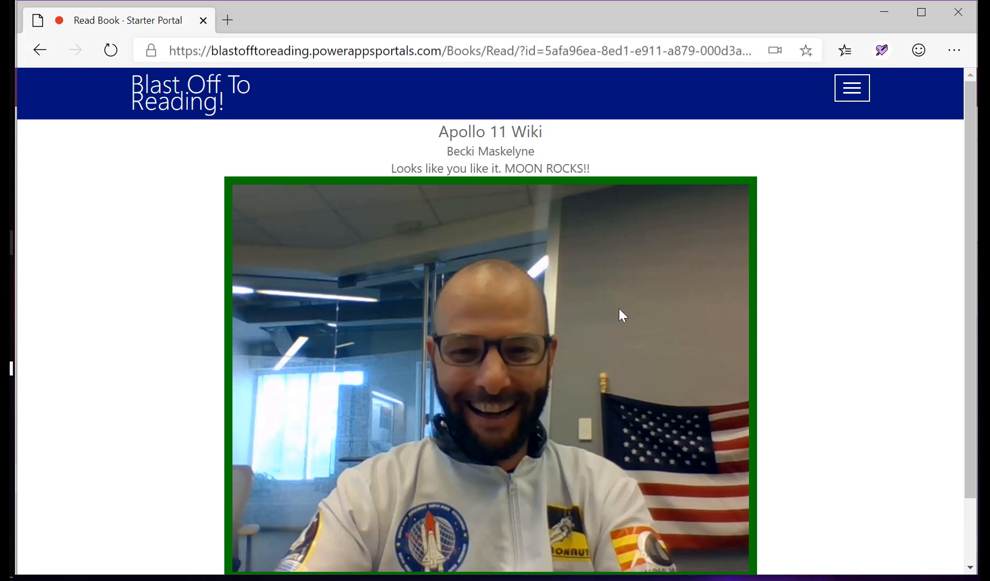
# - Scroll to the completion page with the reader's photo and 'MOON ROCKS!!' message
pyautogui.scroll(-3)
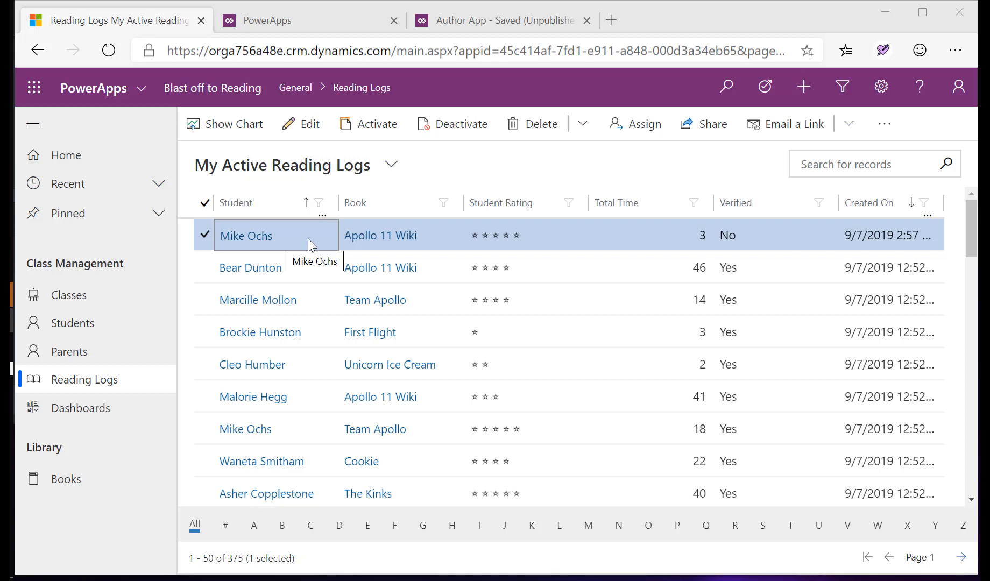
# - Open the new unverified Apollo 11 Wiki reading log record
pyautogui.click(245, 235)
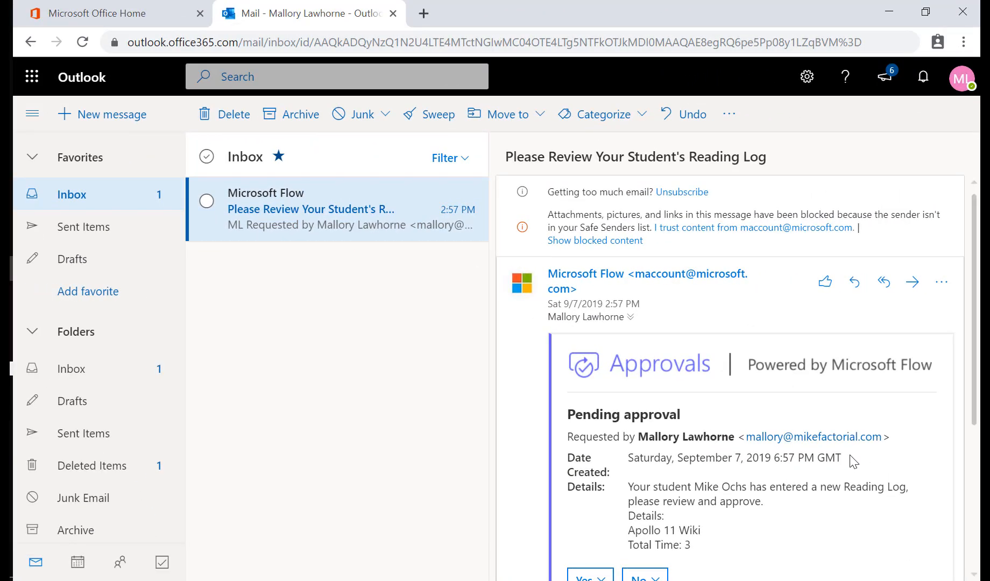
pyautogui.scroll(-3)
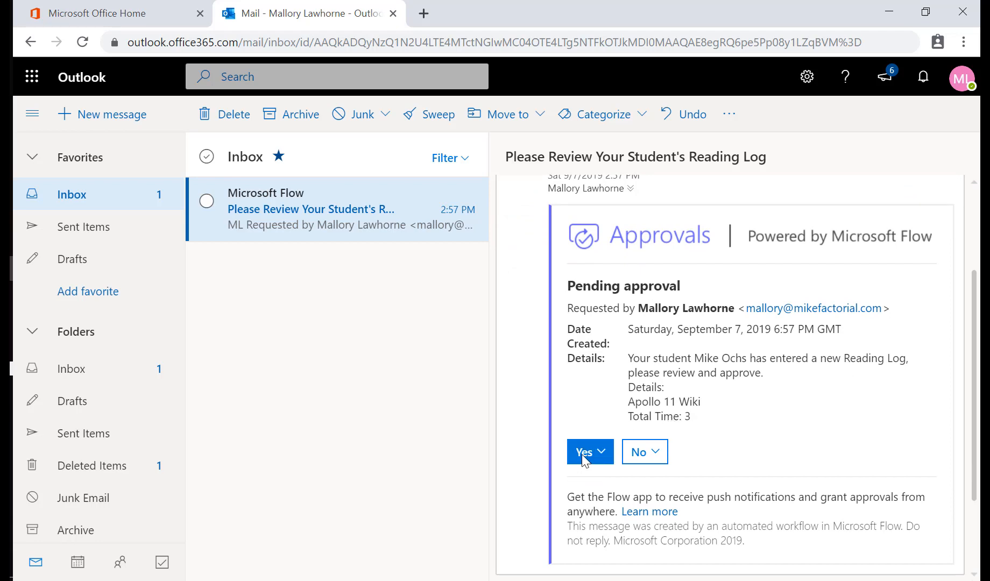
pyautogui.click(584, 452)
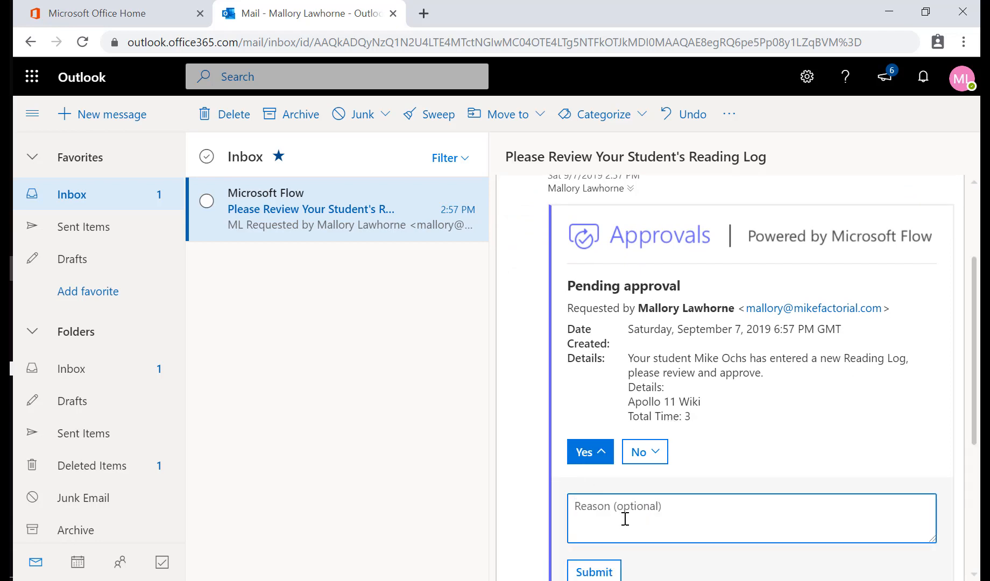
pyautogui.write('He loves school!')
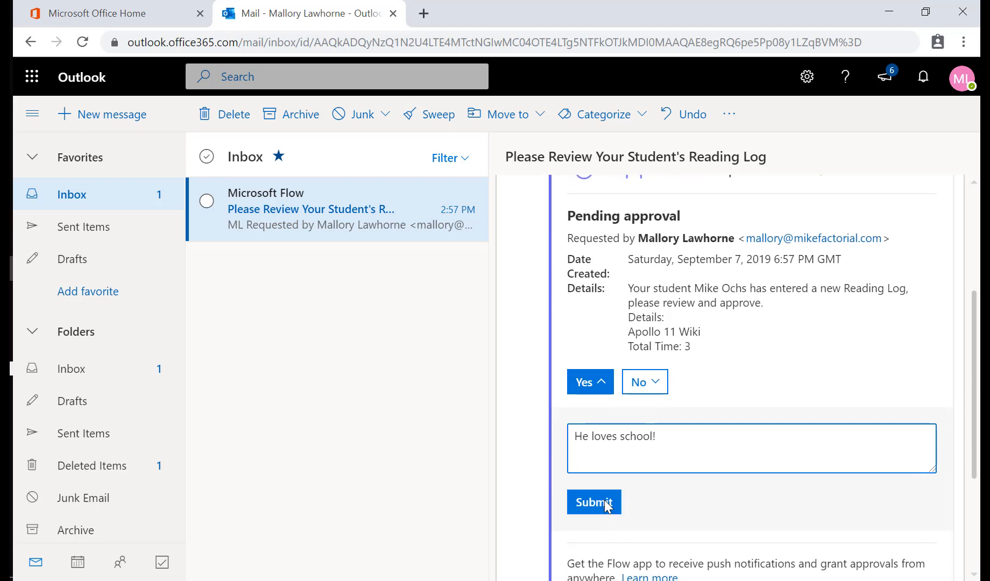
pyautogui.click(593, 502)
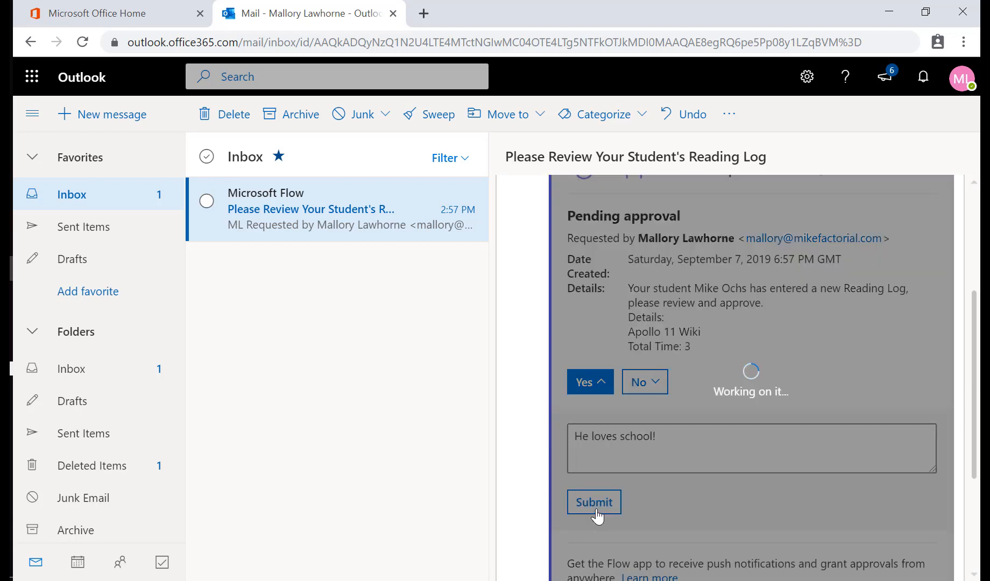
pyautogui.click(594, 502)
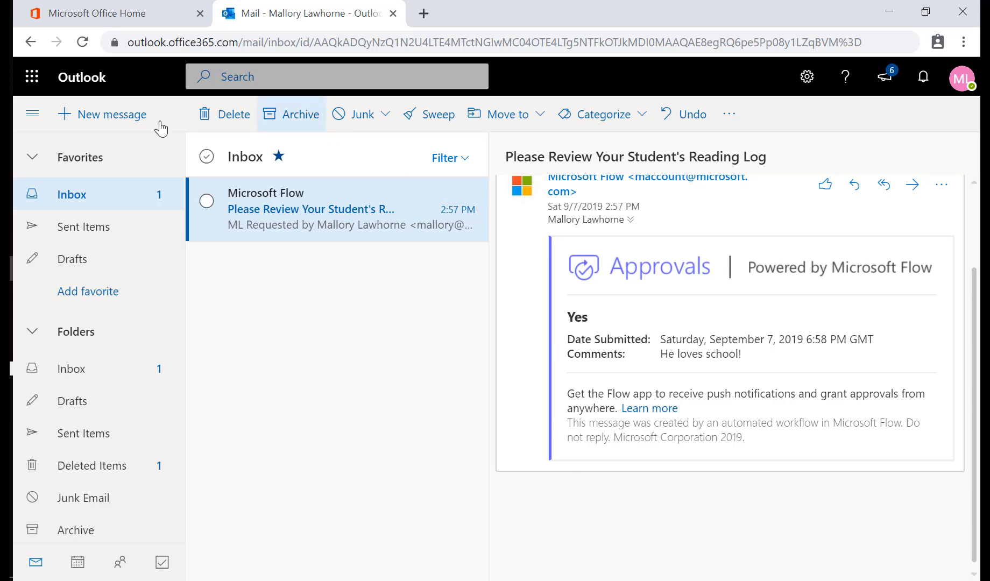
pyautogui.click(114, 13)
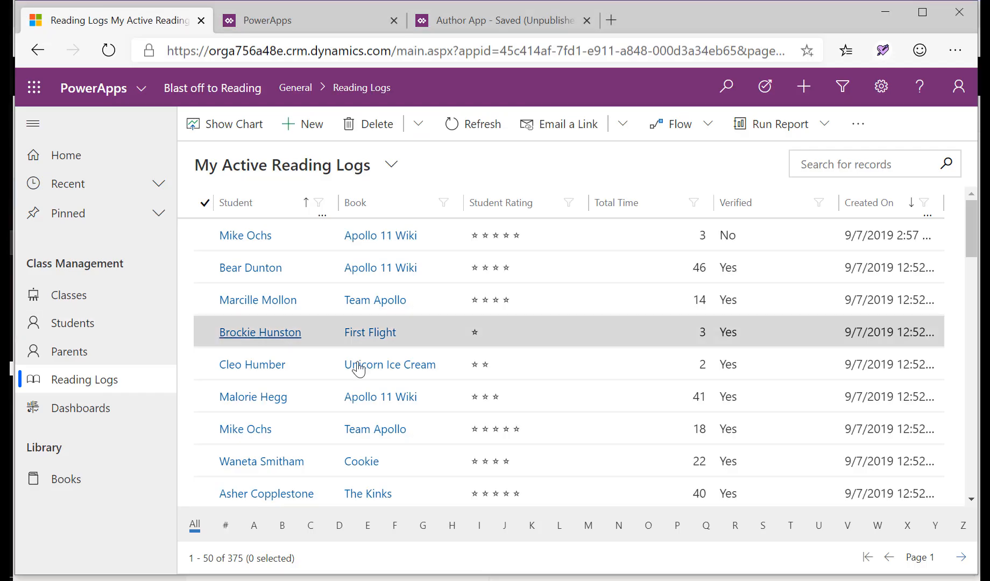
pyautogui.moveTo(246, 234)
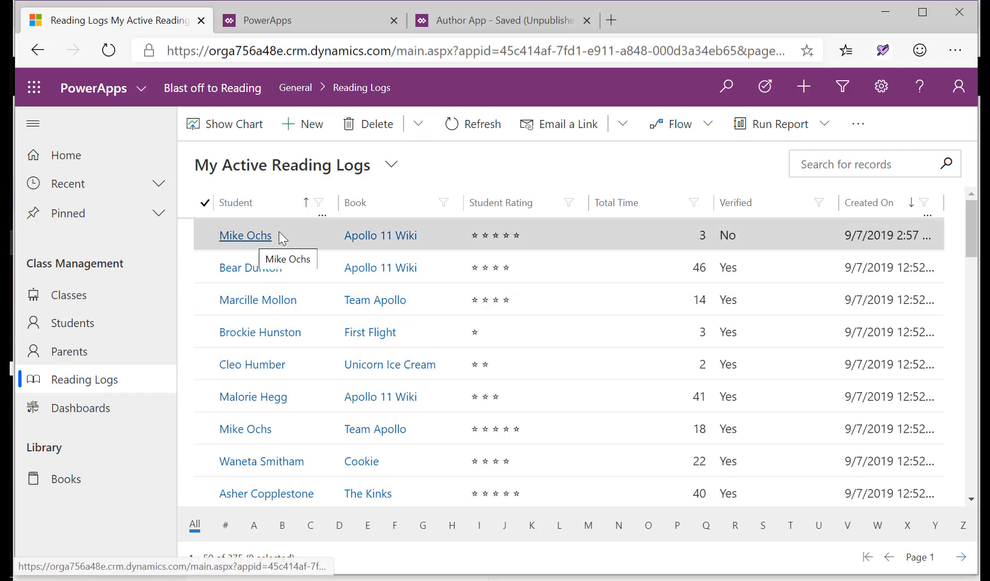
pyautogui.click(245, 236)
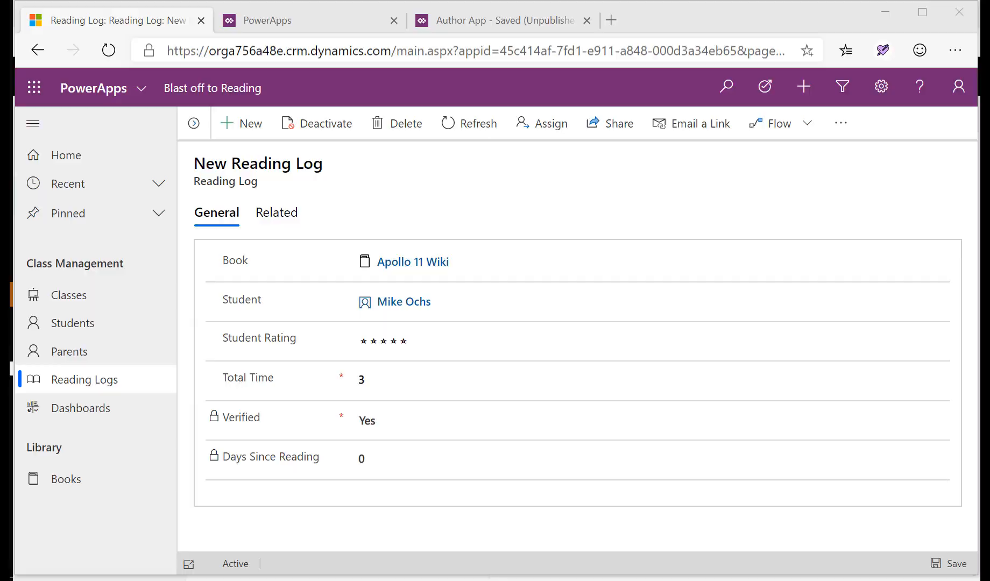
pyautogui.click(80, 408)
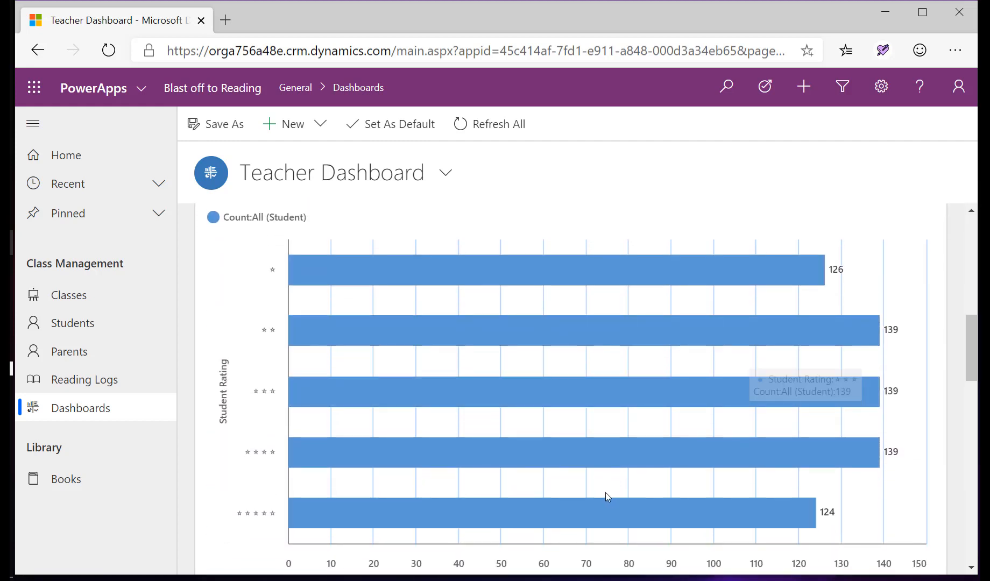
pyautogui.scroll(-3)
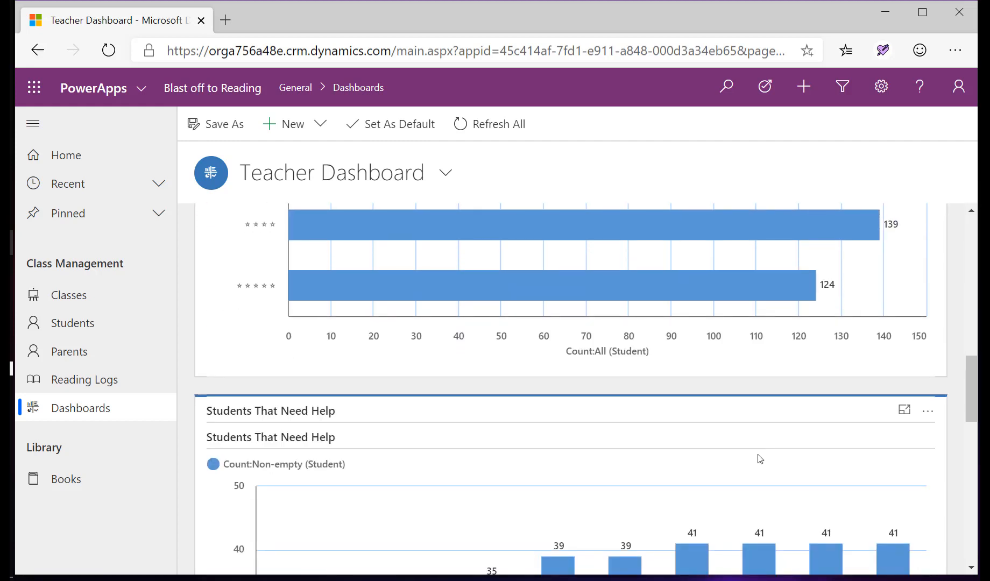
pyautogui.scroll(-3)
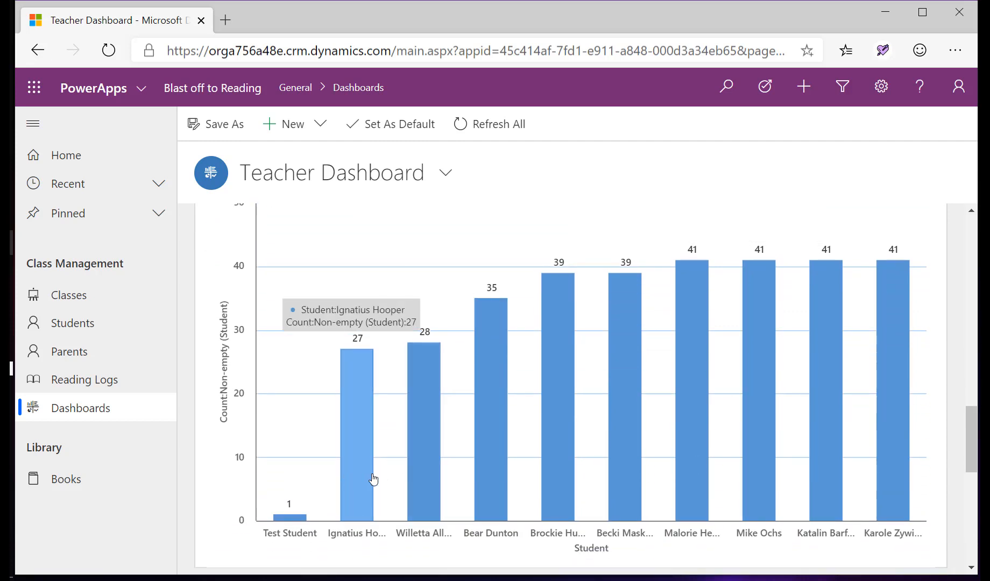
pyautogui.moveTo(722, 438)
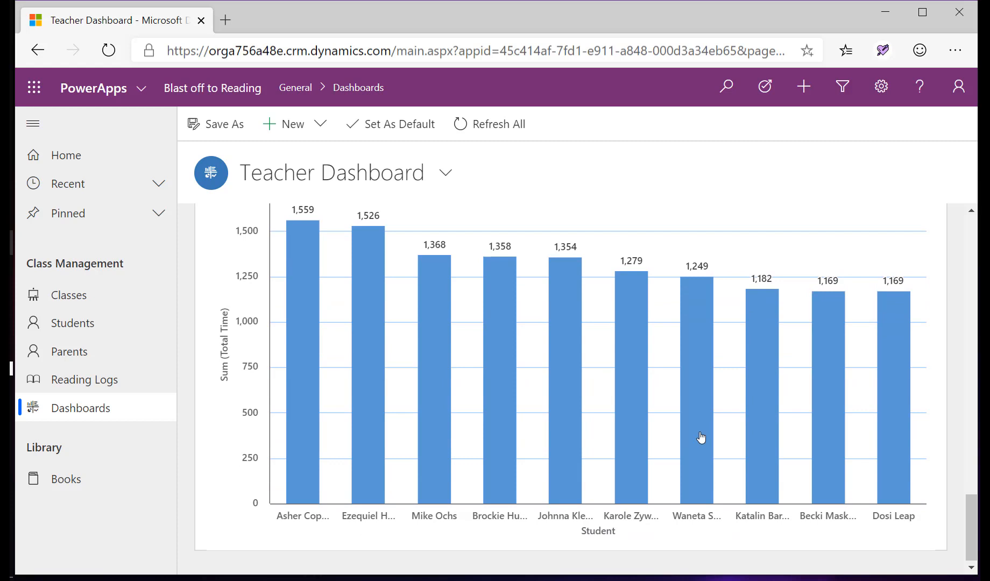
pyautogui.moveTo(435, 437)
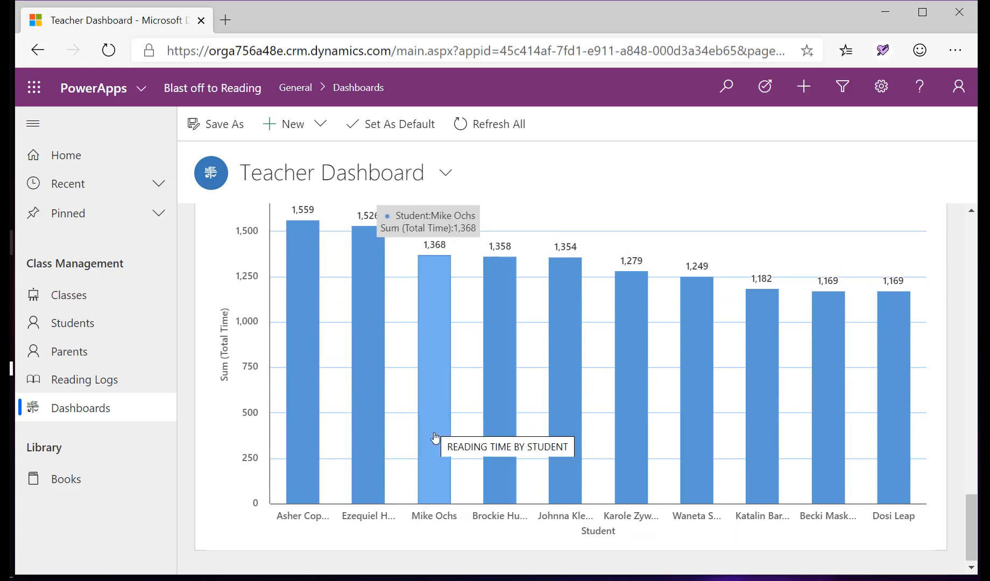
pyautogui.moveTo(71, 323)
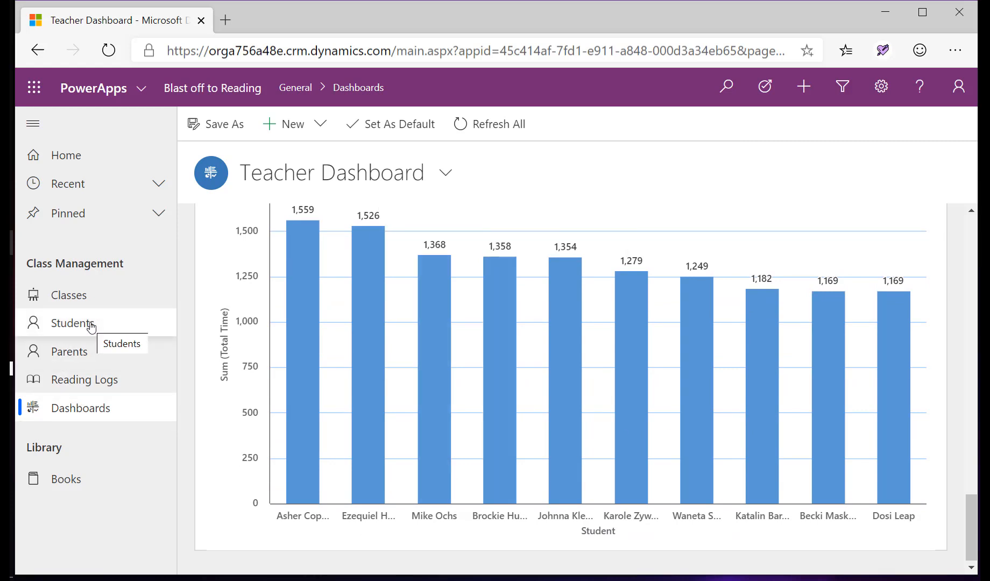
pyautogui.click(73, 322)
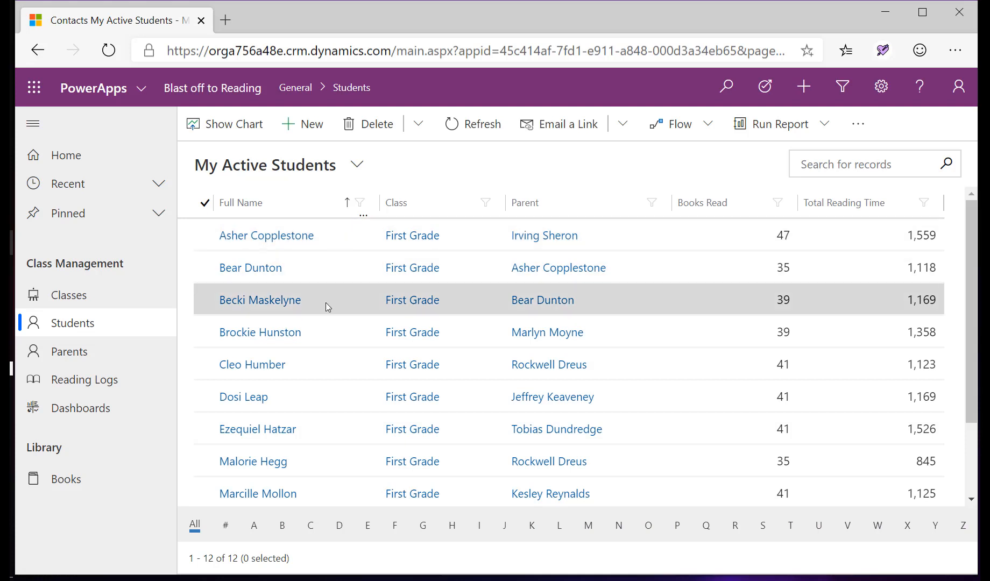
pyautogui.scroll(-3)
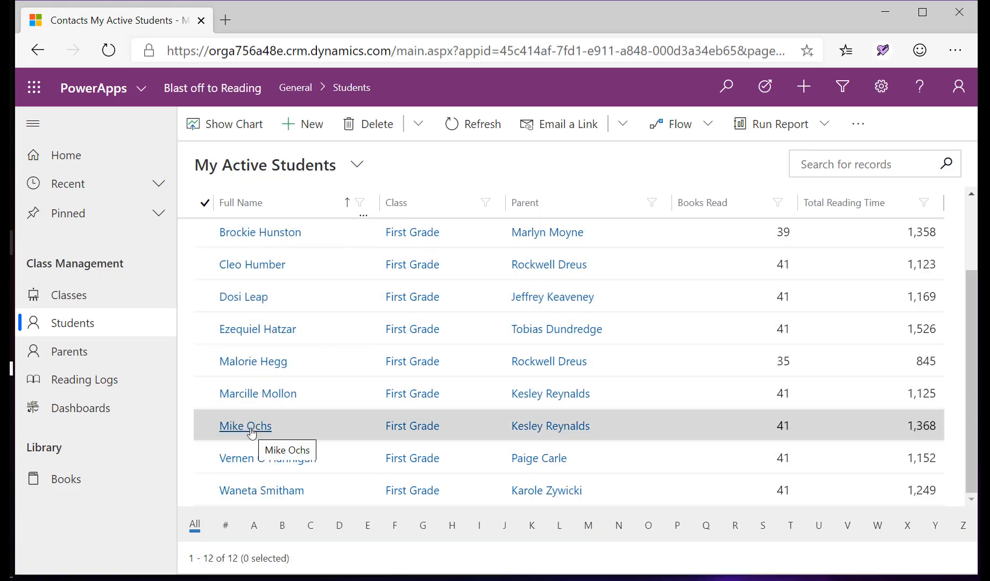
pyautogui.click(245, 426)
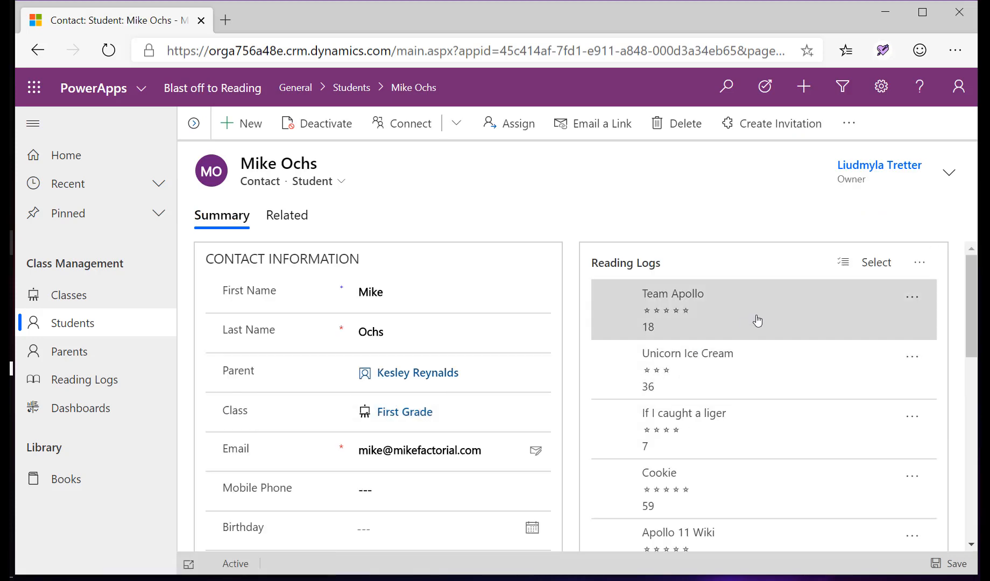
# - Review his Reading Logs and Reading Stats sections, then go to the Books library
pyautogui.scroll(-3)
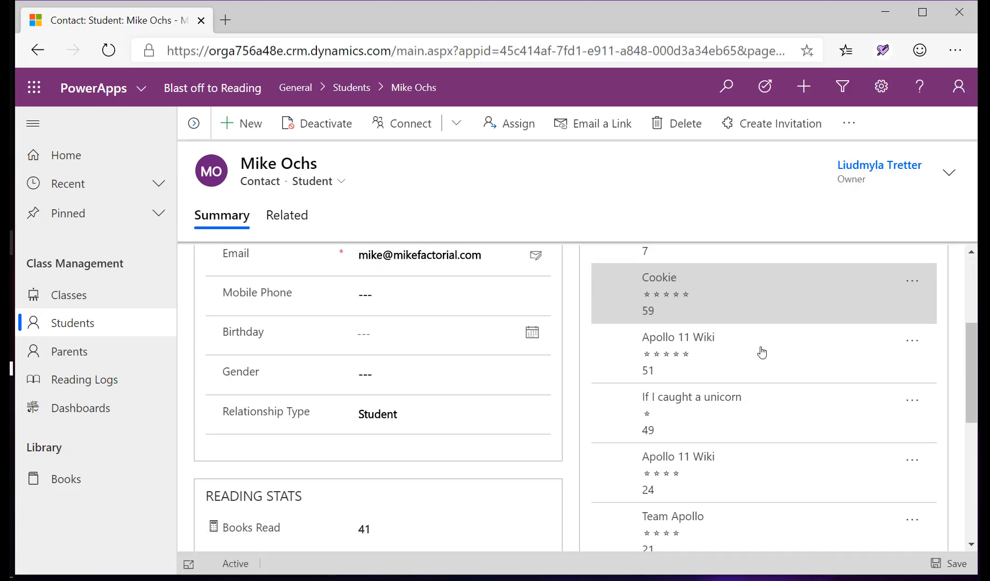
pyautogui.scroll(-3)
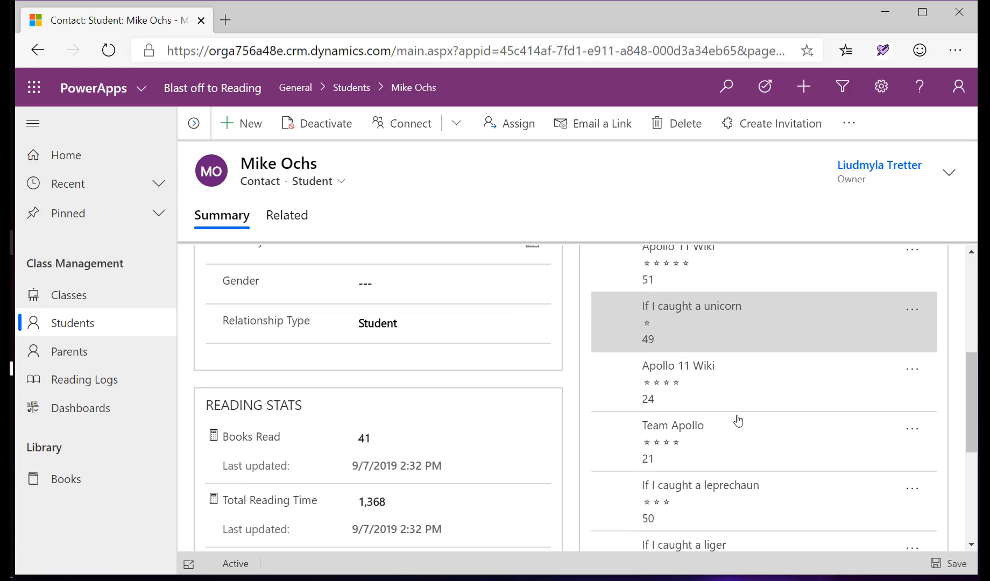
pyautogui.scroll(-3)
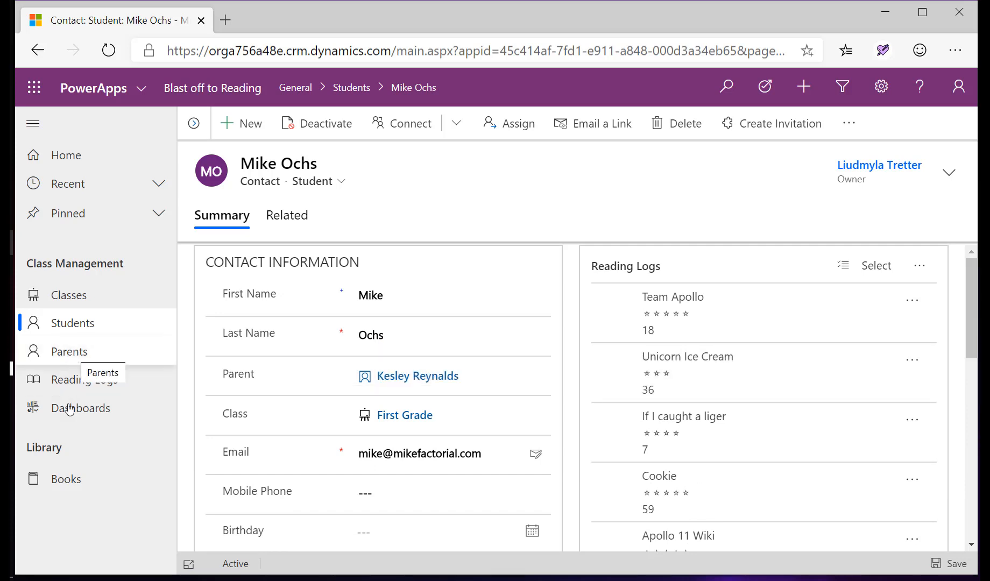
pyautogui.click(66, 479)
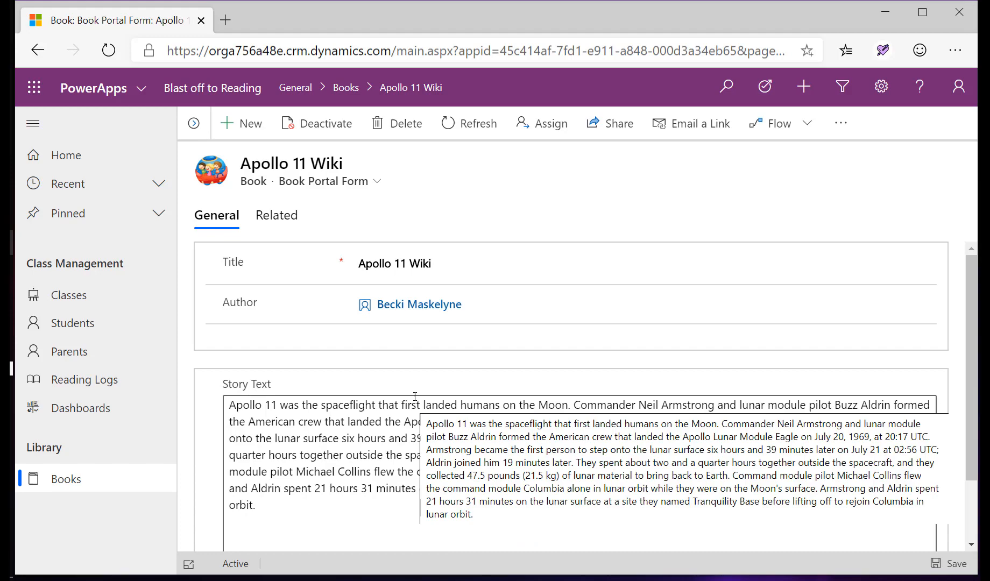
# - Scroll the Apollo 11 Wiki book record down to its Story Text field
pyautogui.scroll(-3)
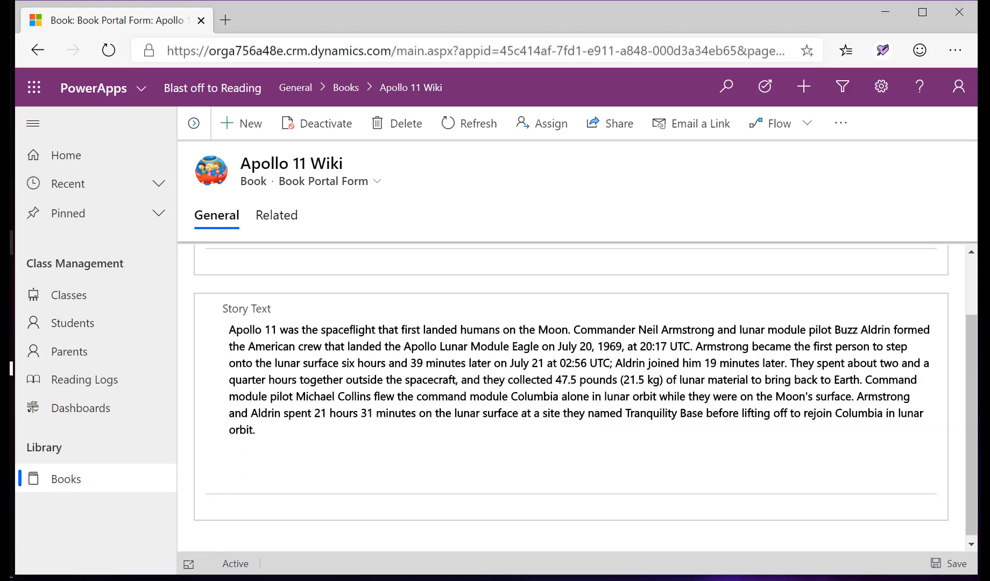